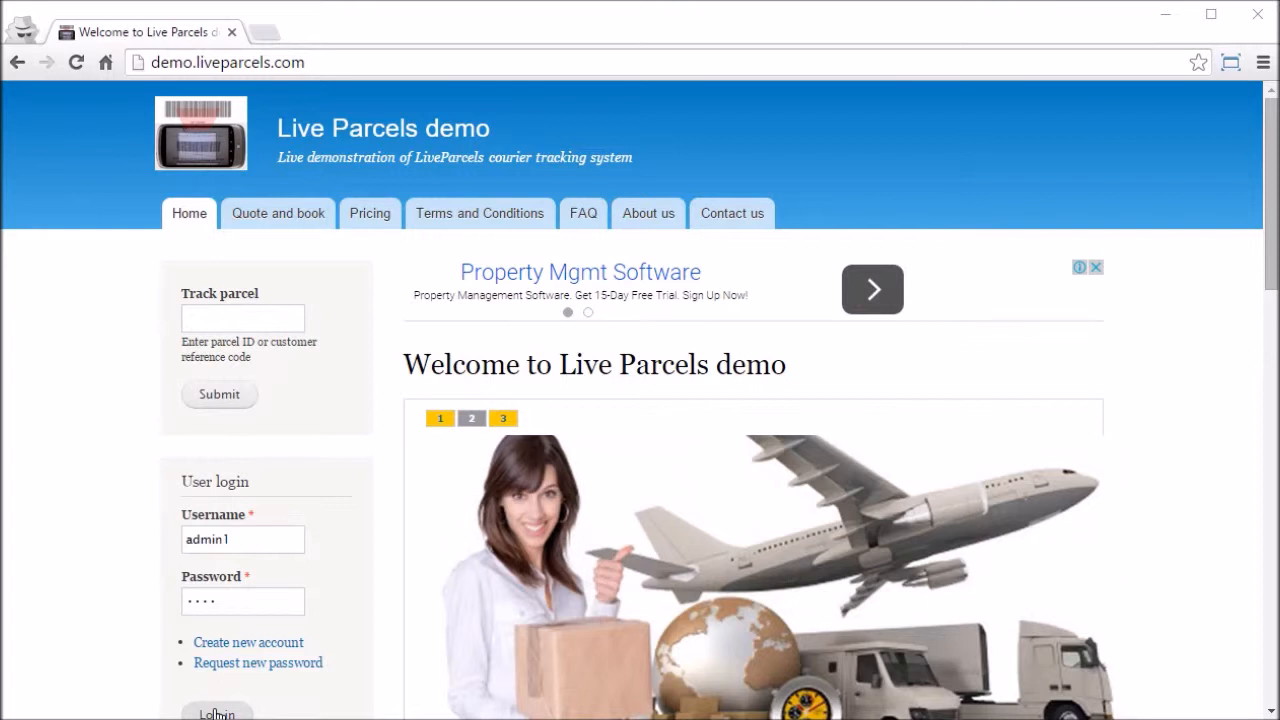
Step: Sign in to the Live Parcels demo as admin1 using the pre-filled credentials
left_click(217, 710)
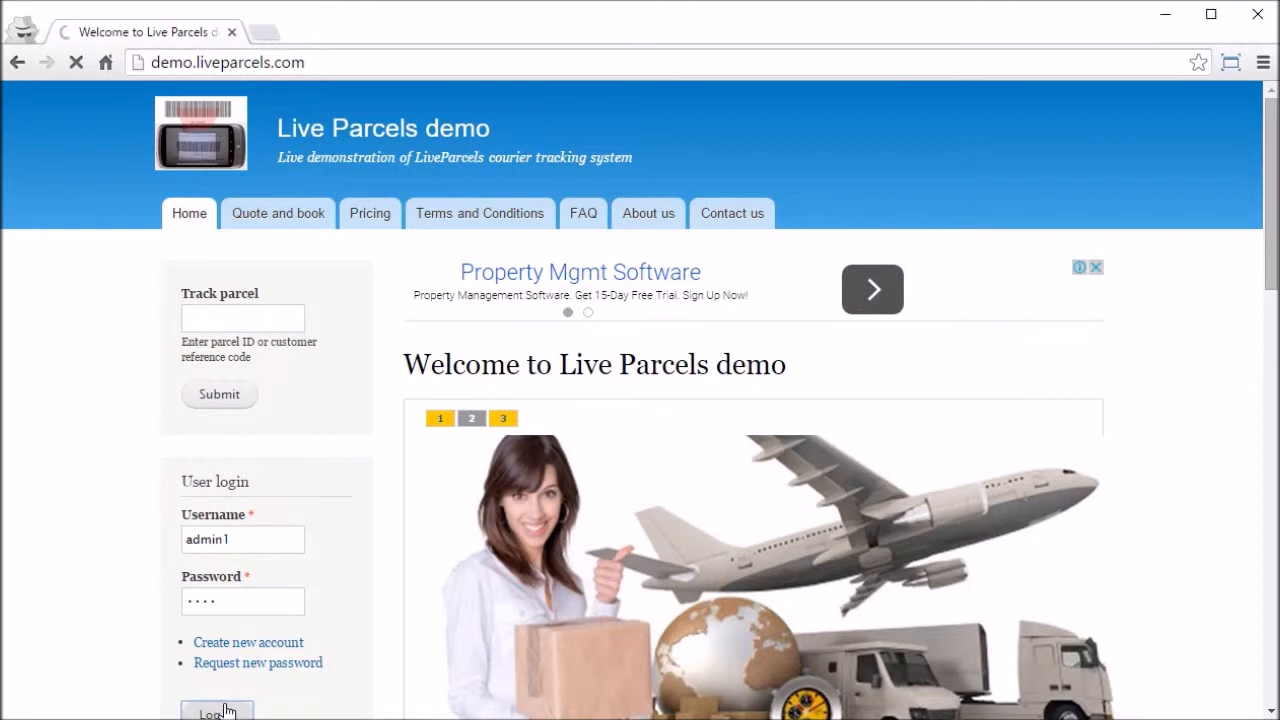
left_click(216, 710)
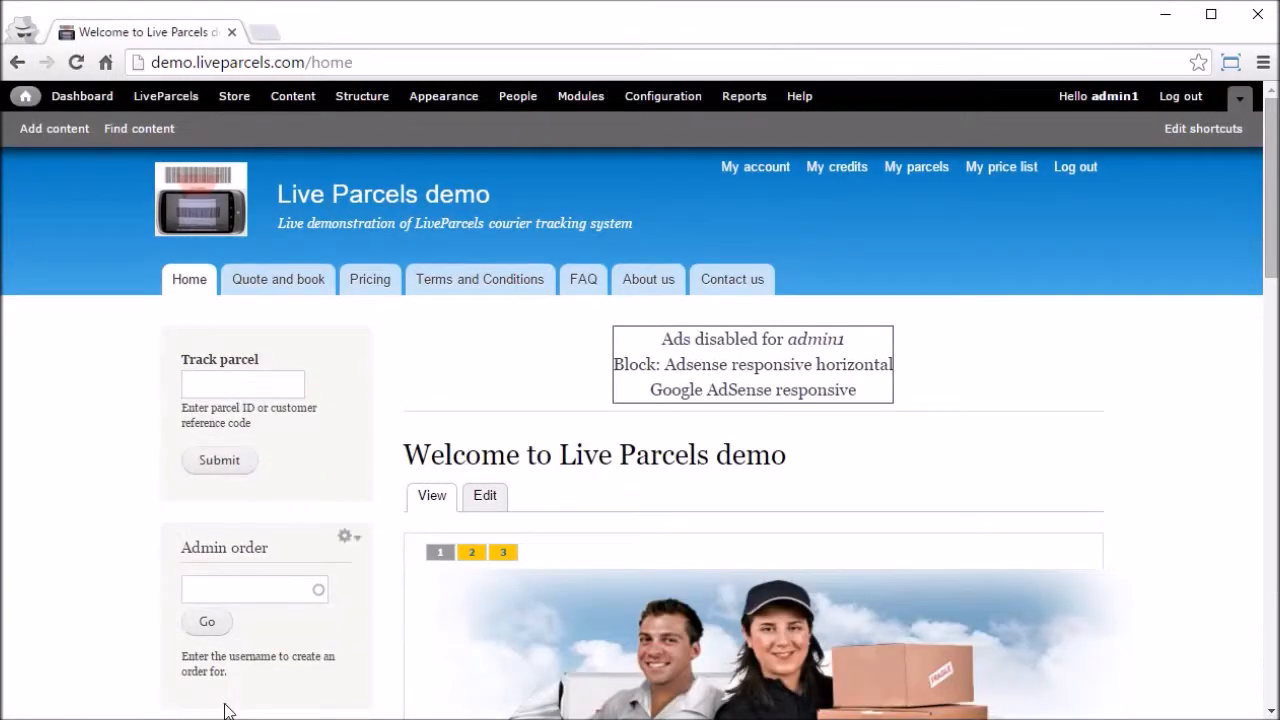
mouse_move(456, 470)
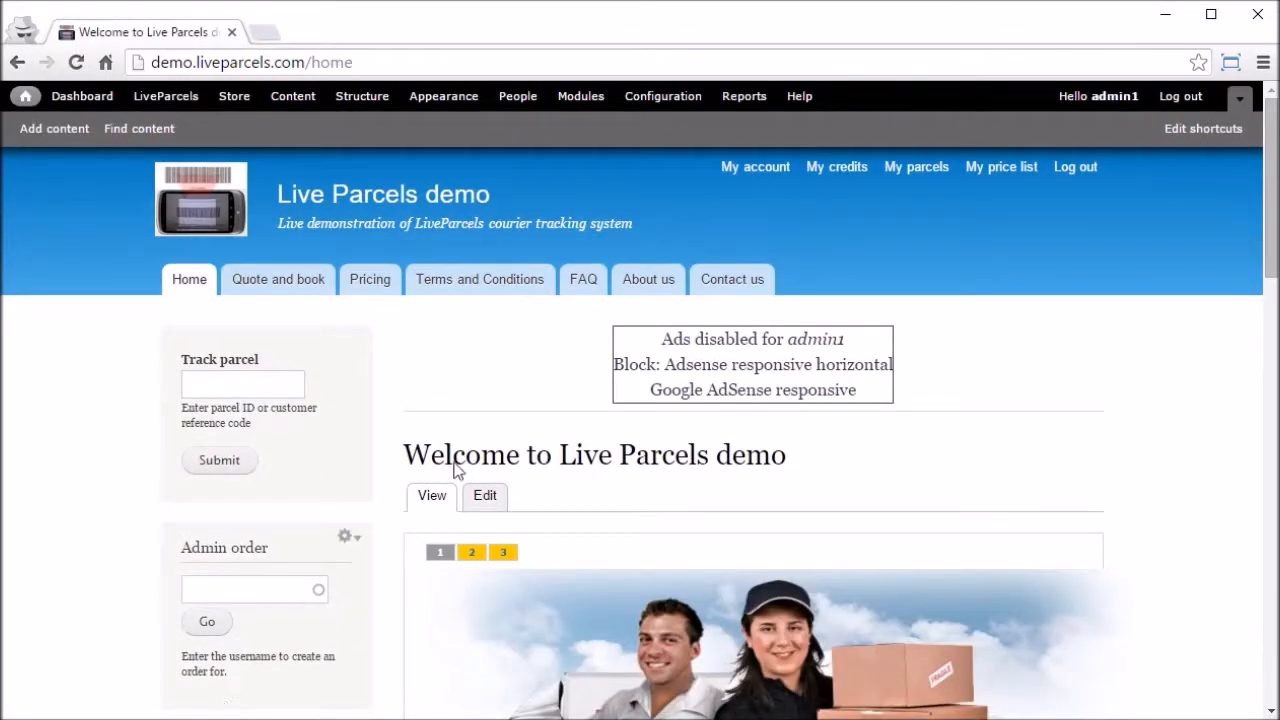
Step: Open the home page edit form and review its body text and 'home' alias
left_click(485, 496)
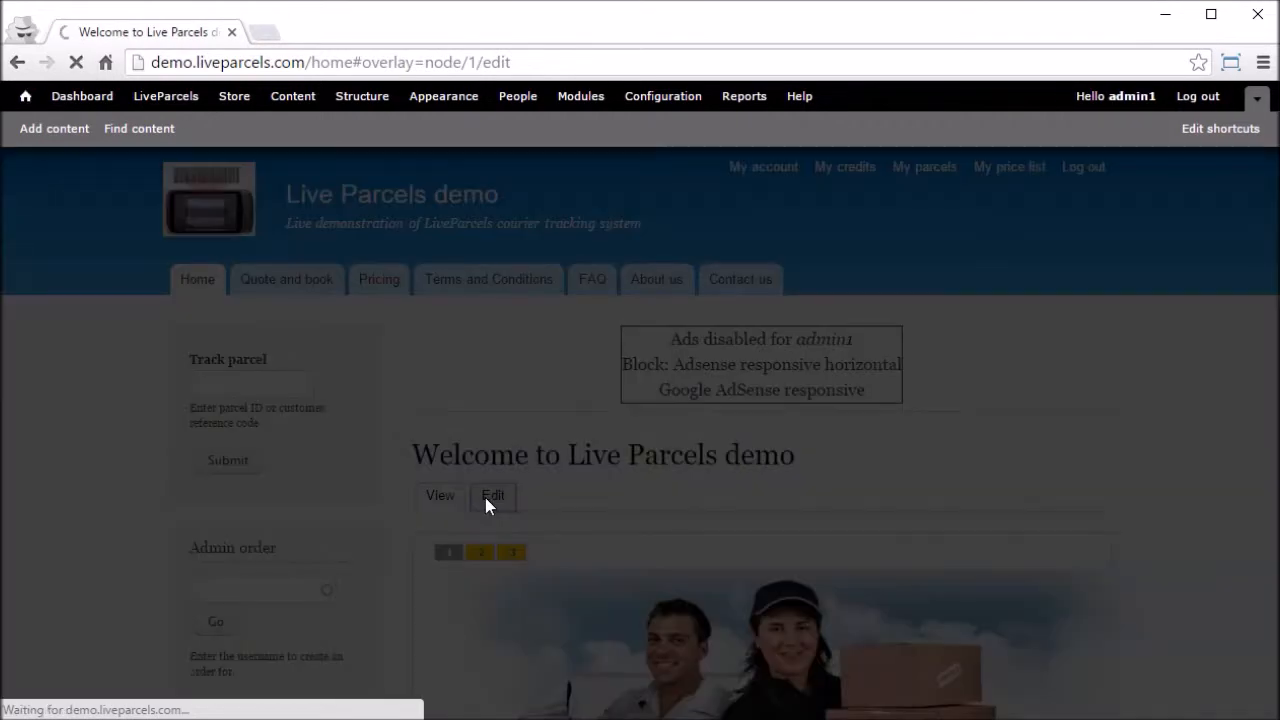
left_click(493, 495)
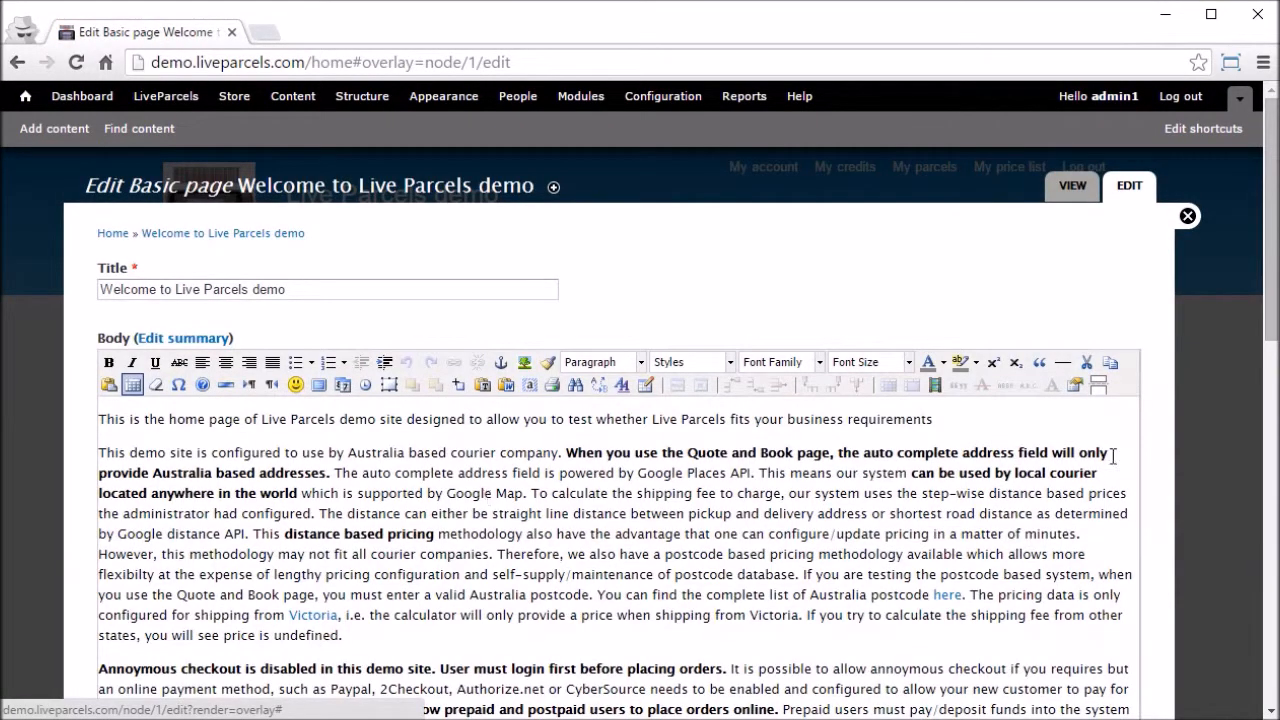
scroll("down", 3)
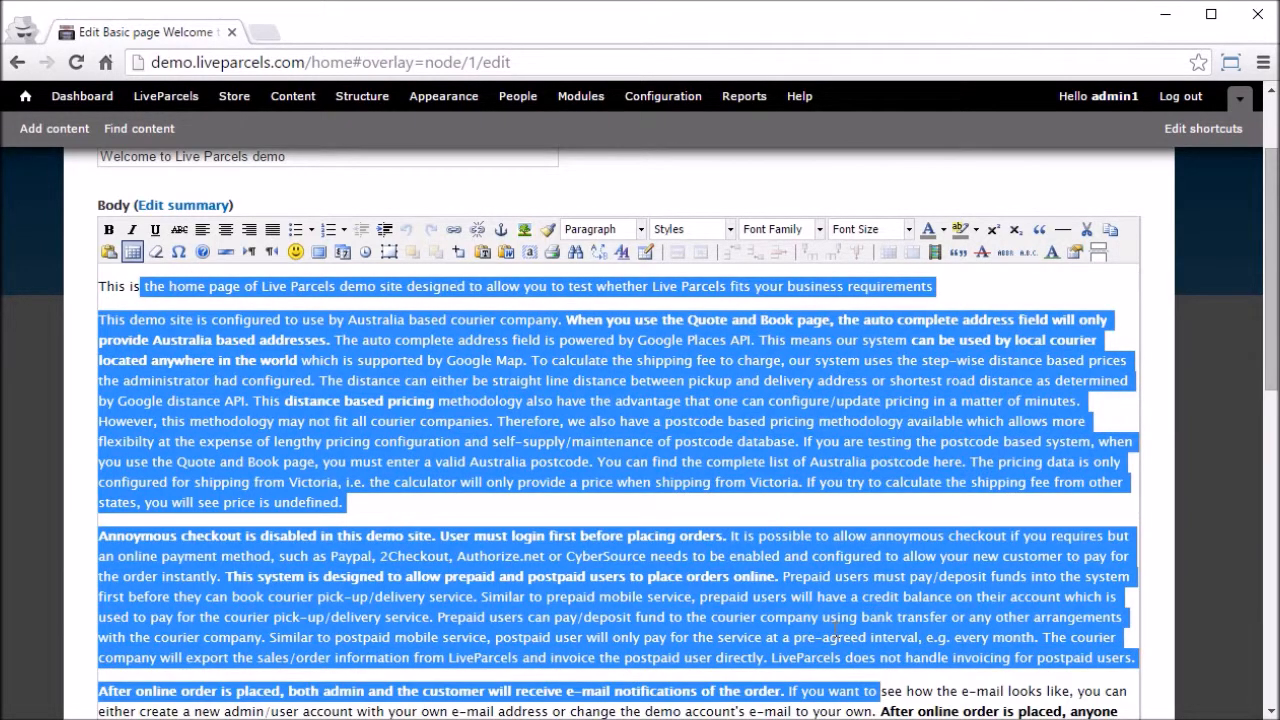
left_click(124, 286)
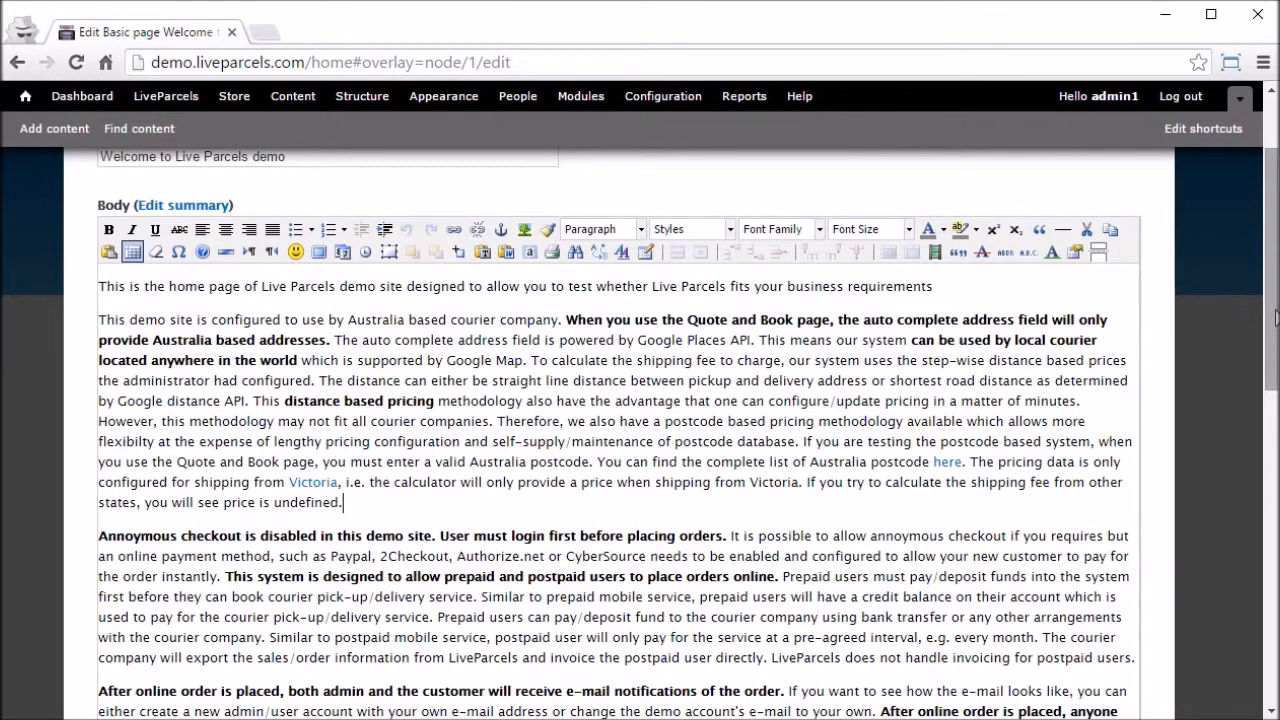
scroll("down", 3)
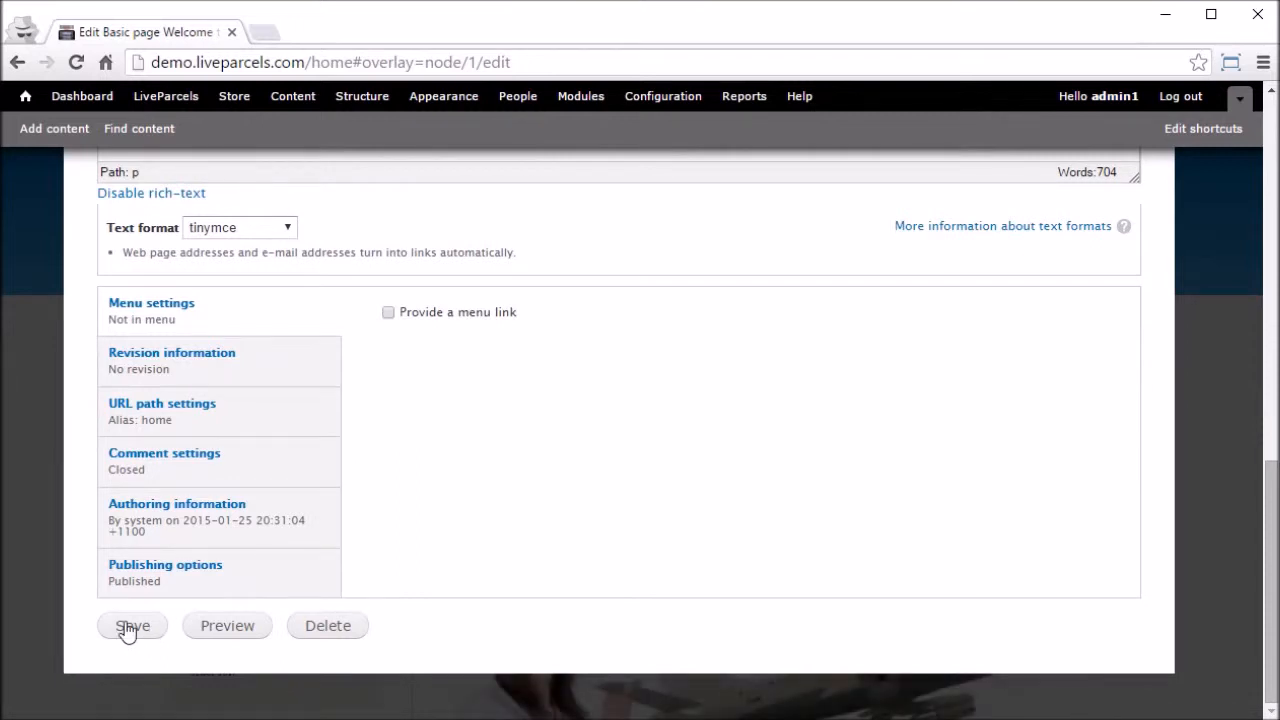
mouse_move(140, 405)
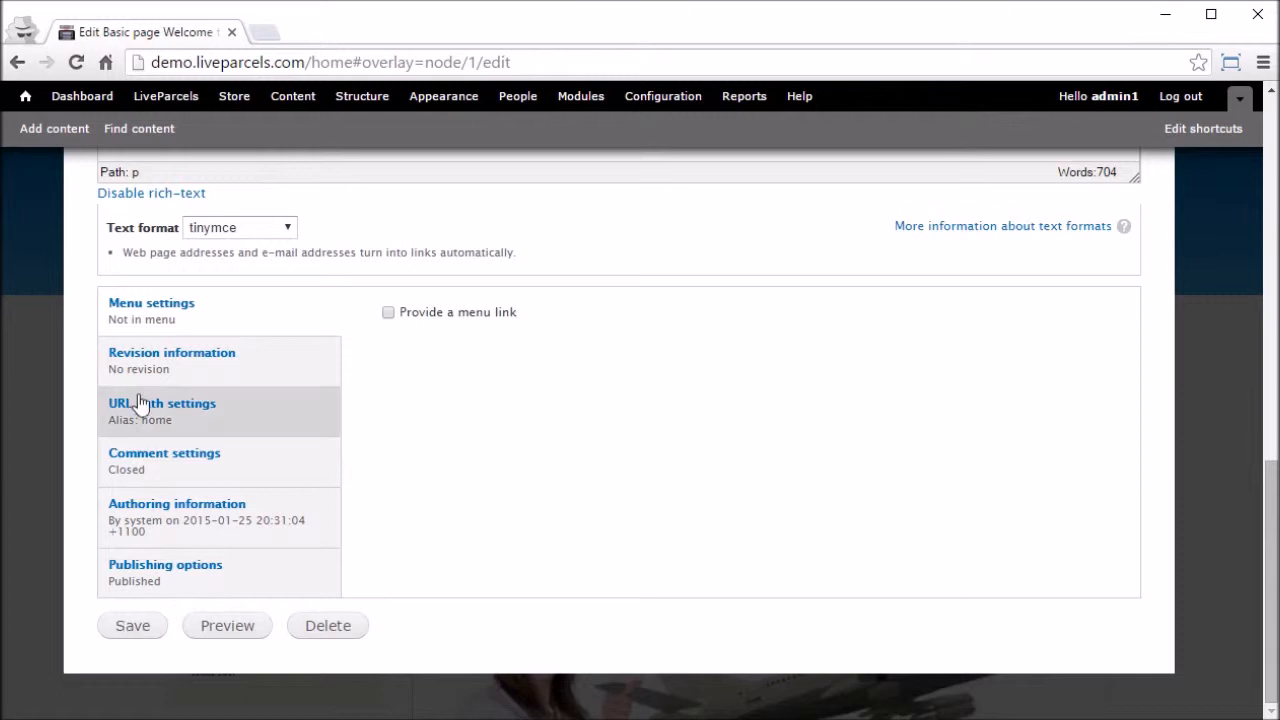
Step: Tick Create new revision under Revision information and save the home page
left_click(171, 352)
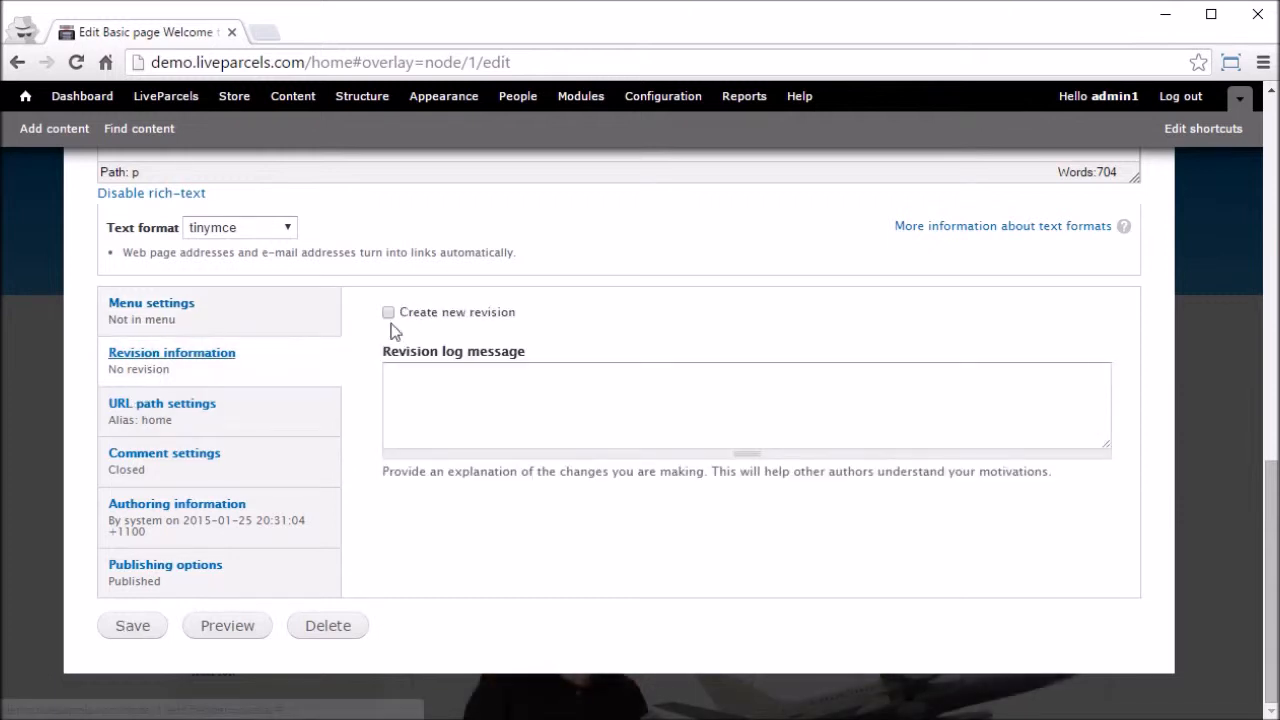
left_click(388, 312)
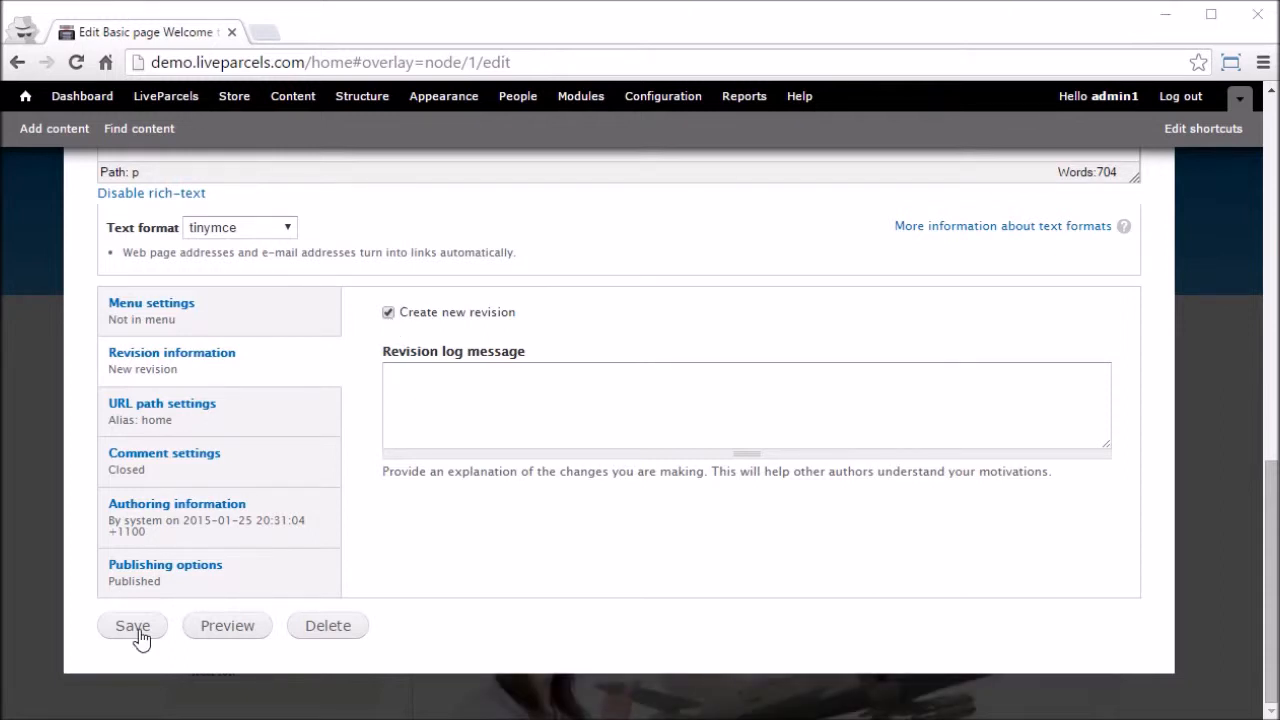
left_click(132, 625)
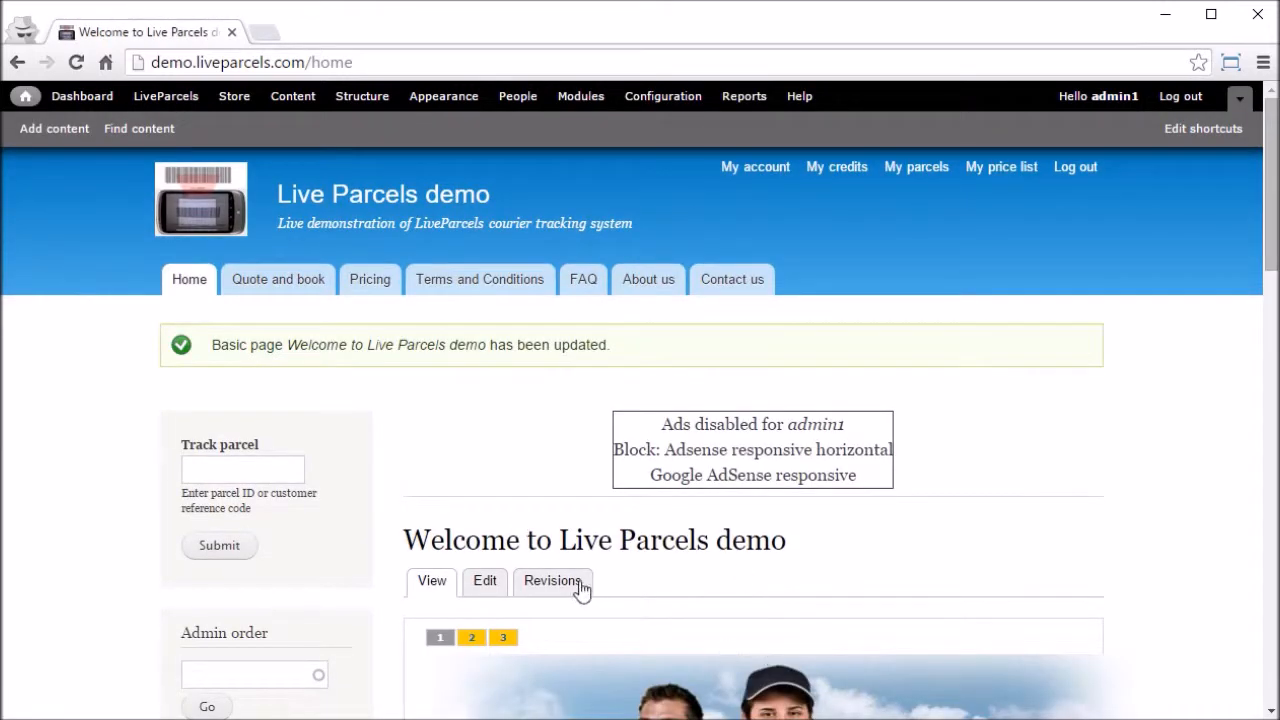
Step: Show the home page's two revisions and display the 02/08/2016 - 17:37 revision
left_click(552, 581)
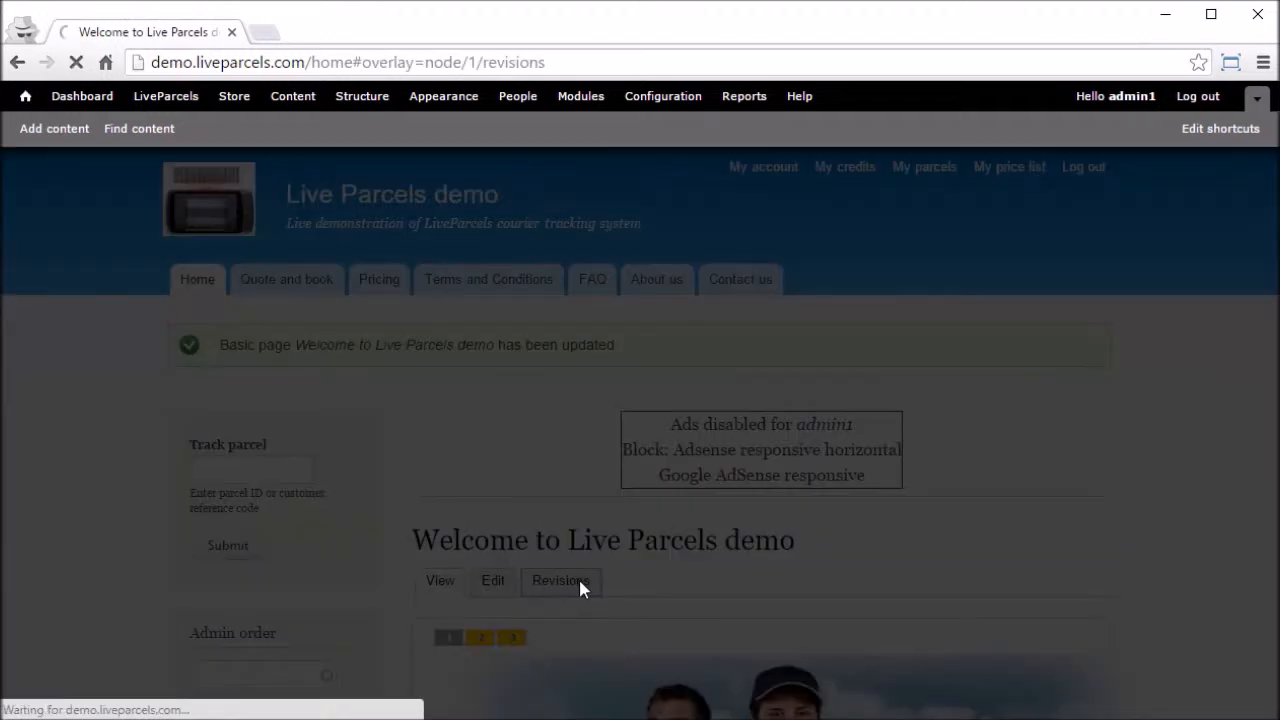
left_click(560, 580)
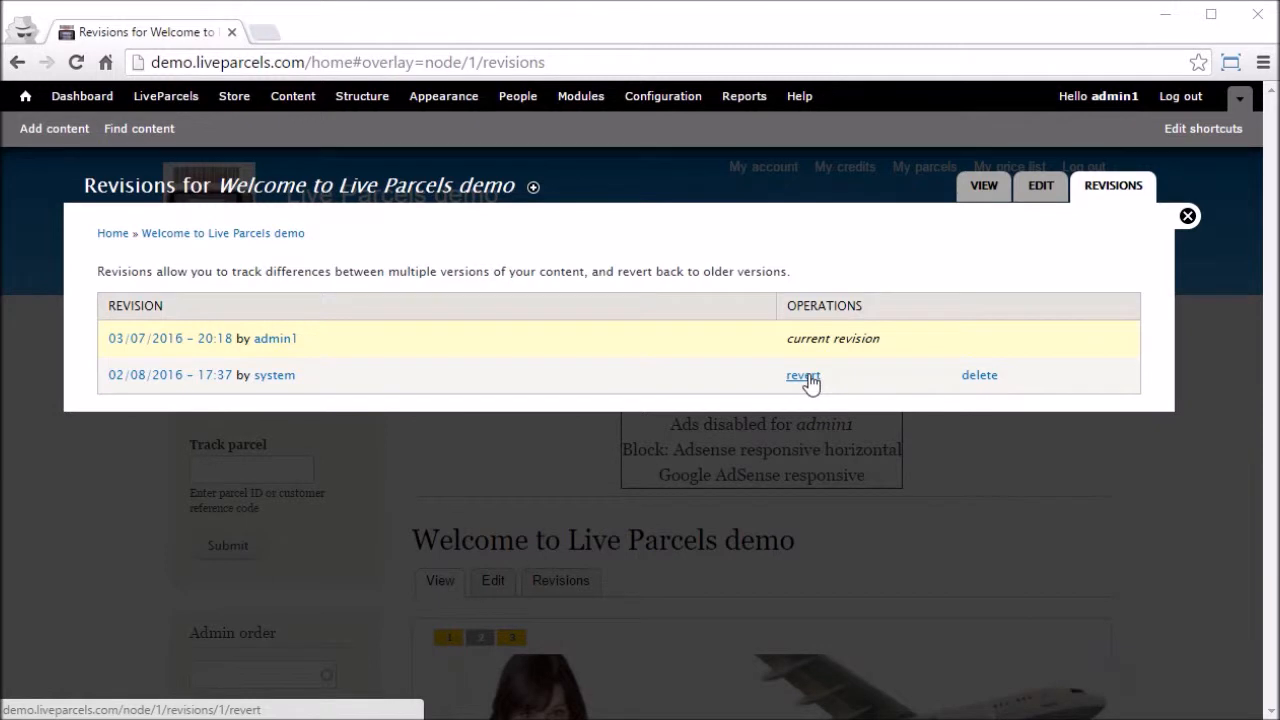
mouse_move(170, 374)
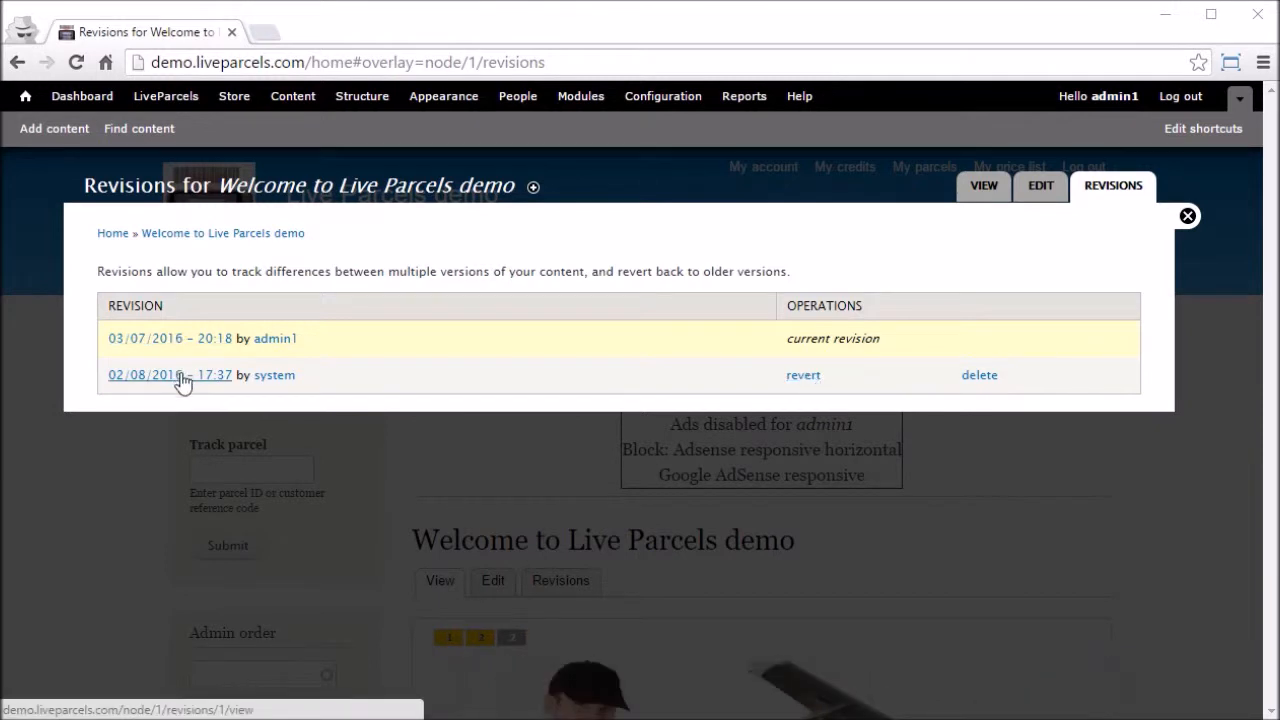
left_click(169, 374)
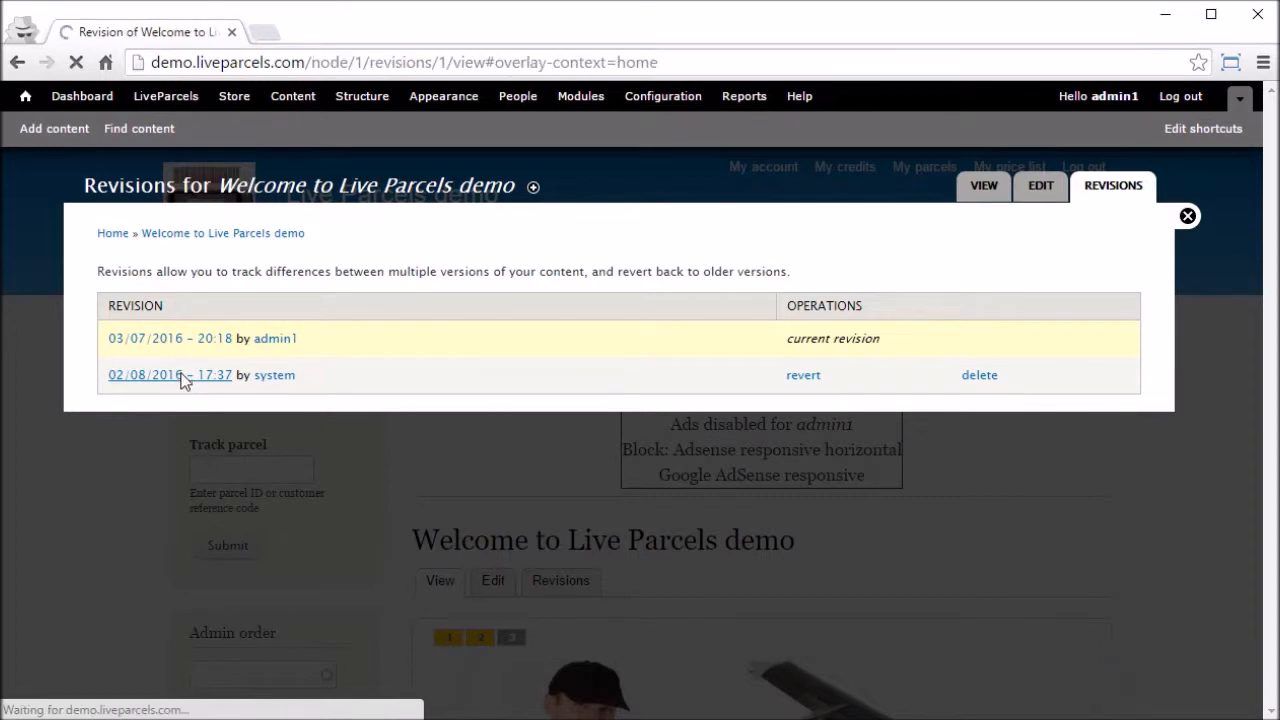
left_click(169, 374)
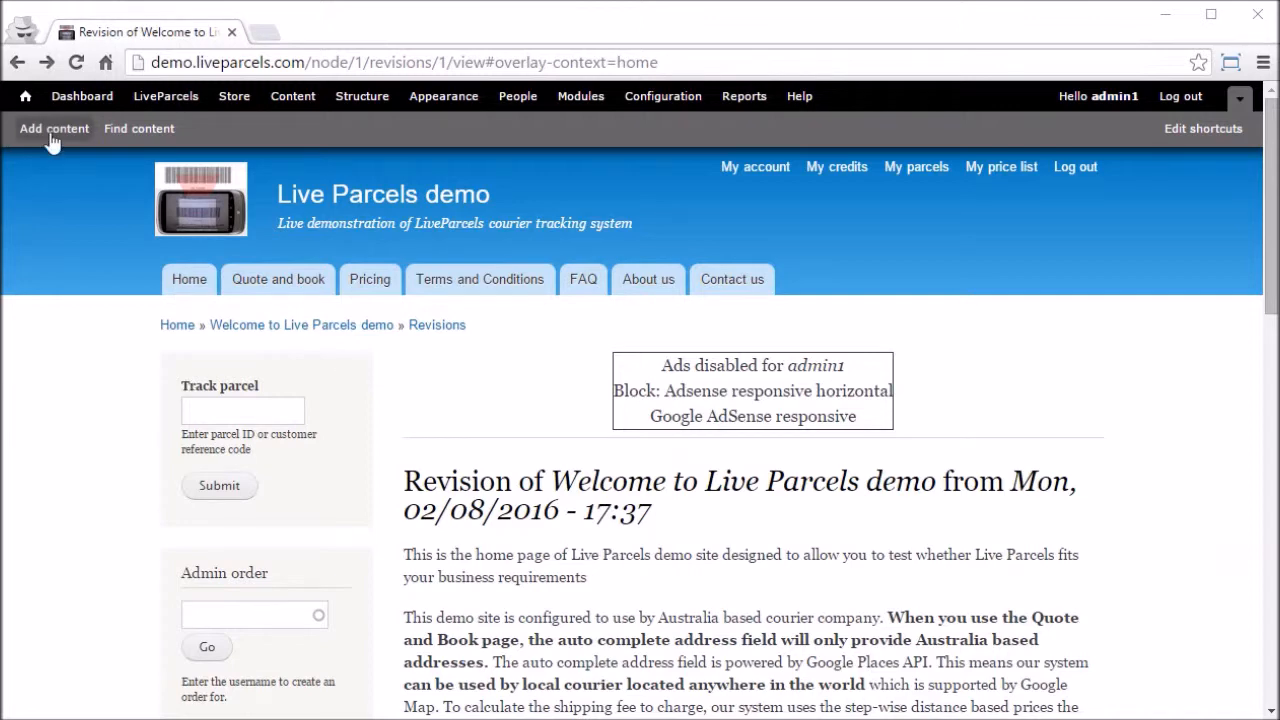
Step: Choose Basic page from Add content and place the cursor in the empty Title field
left_click(54, 128)
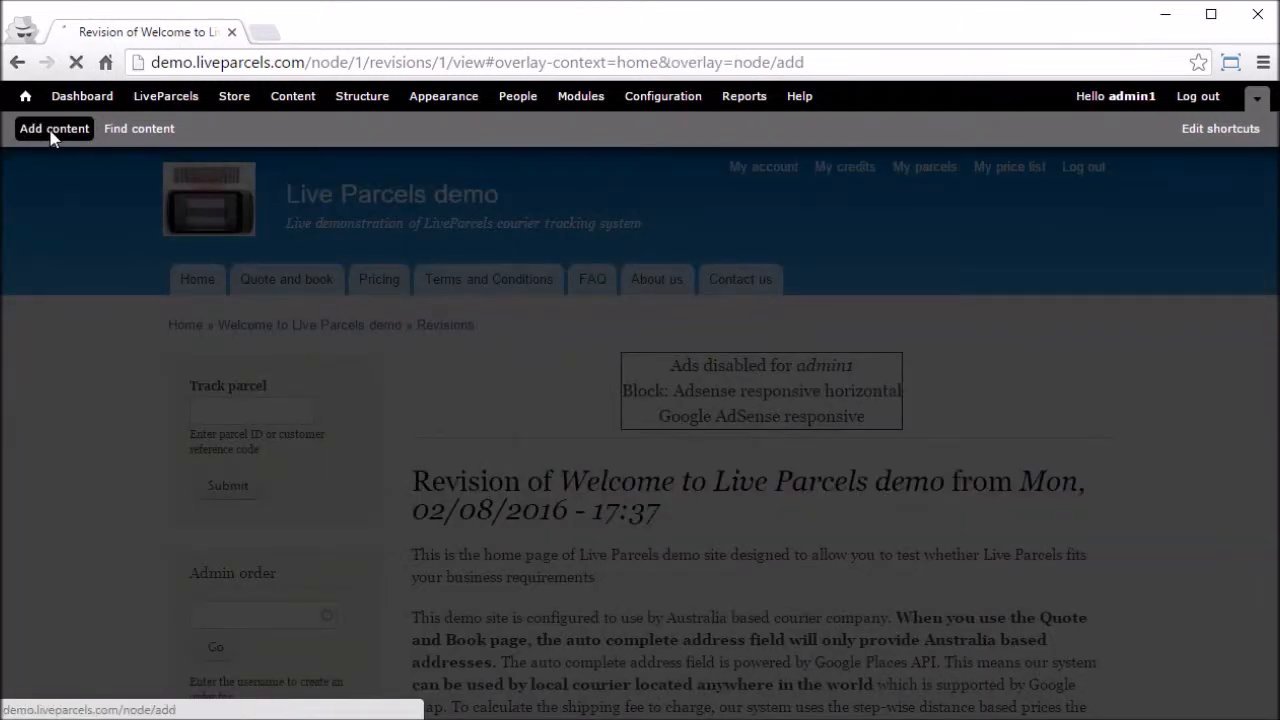
left_click(54, 128)
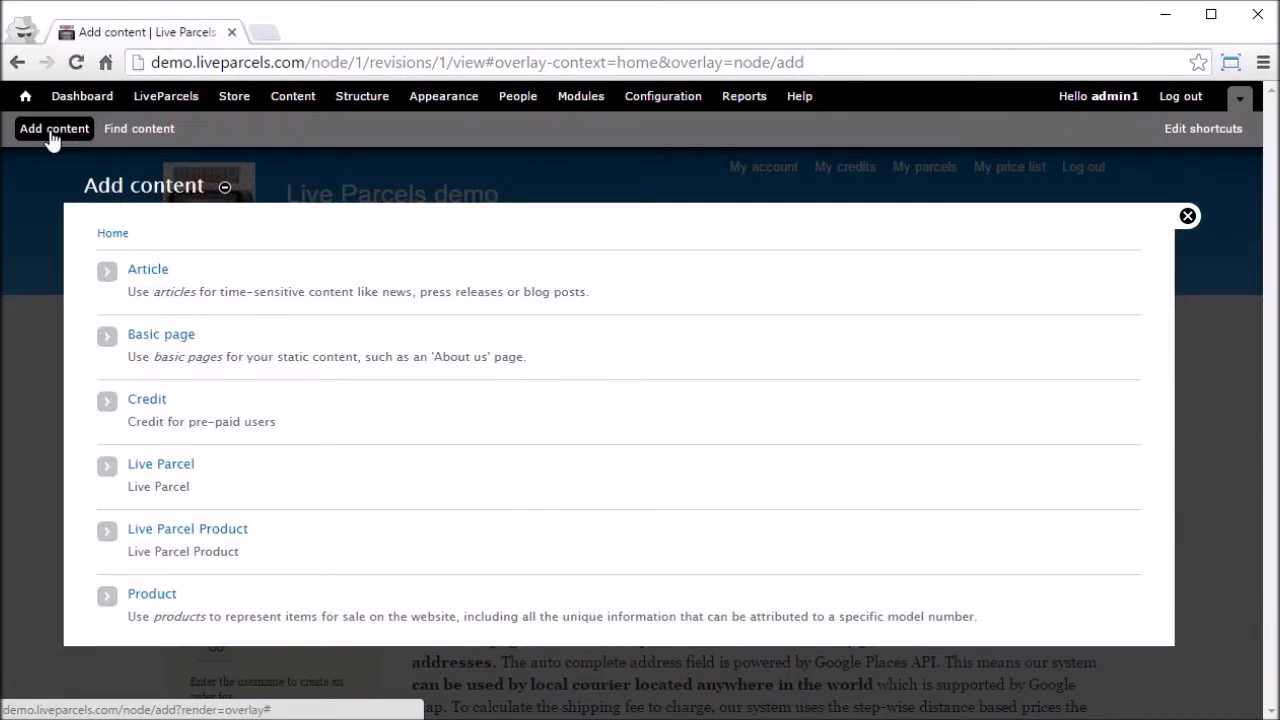
left_click(161, 334)
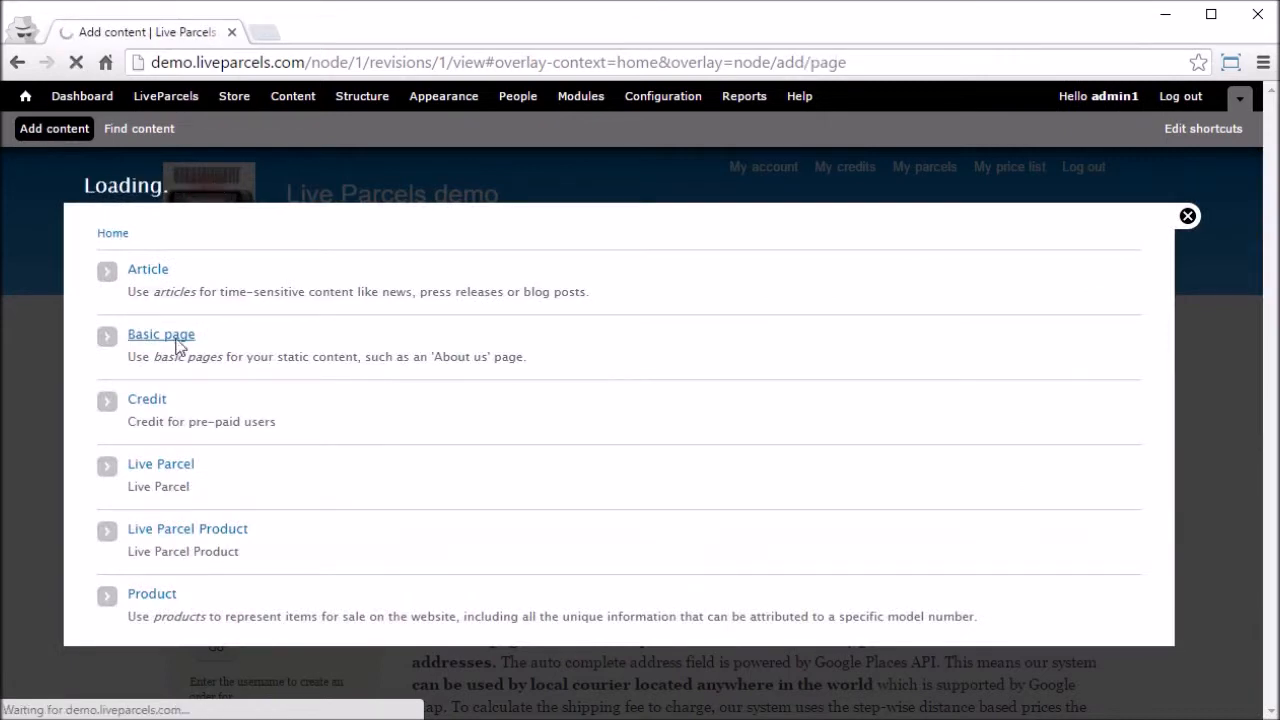
left_click(161, 334)
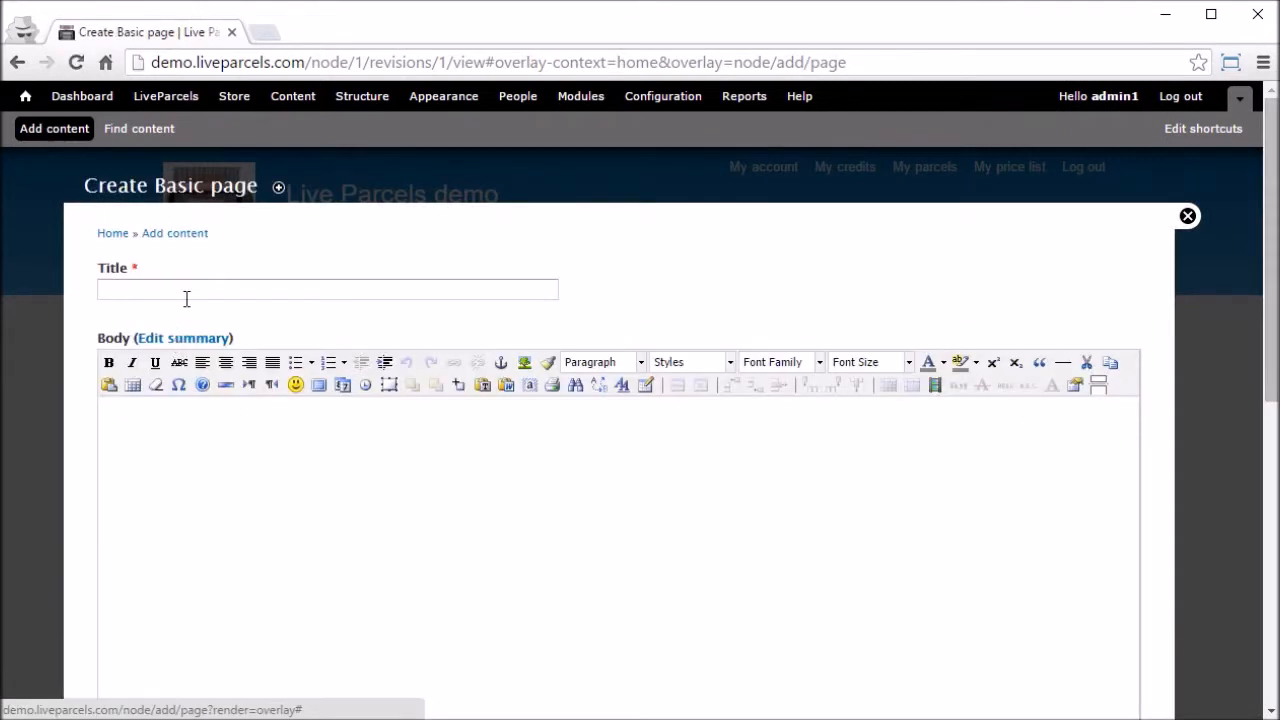
left_click(327, 289)
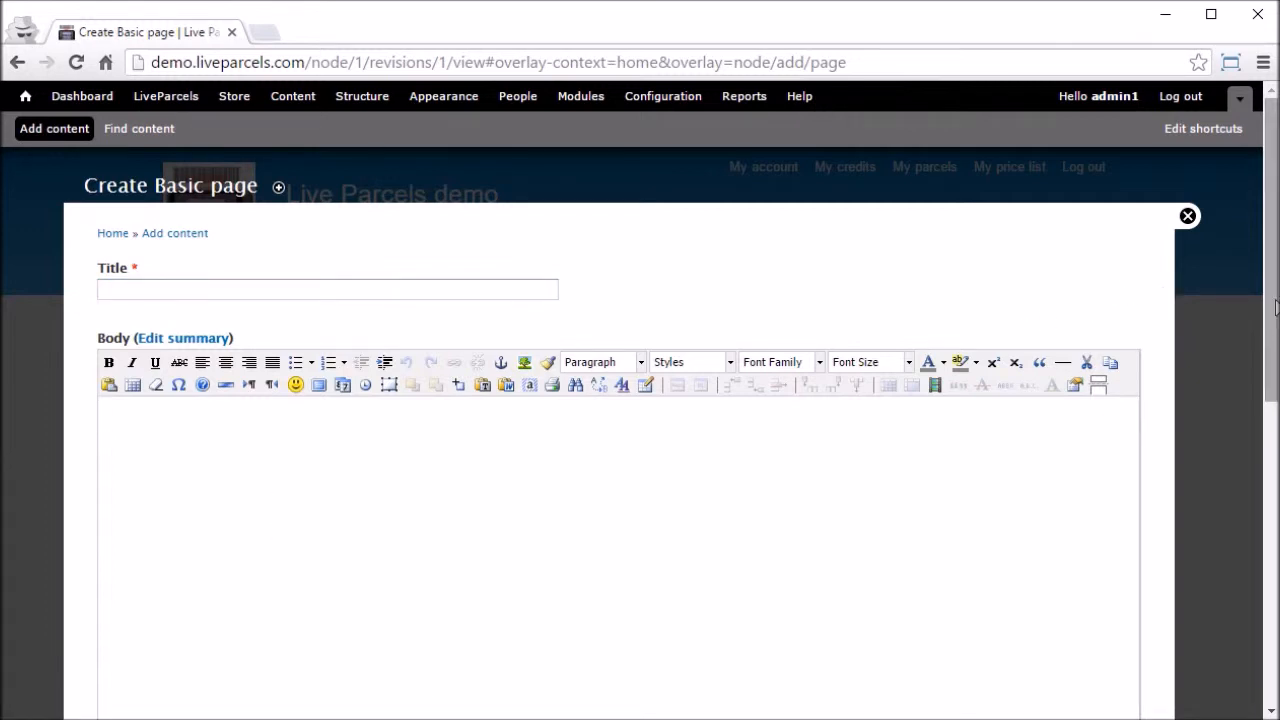
Step: Enable Provide a menu link for the page and check its Main menu parent
scroll("down", 3)
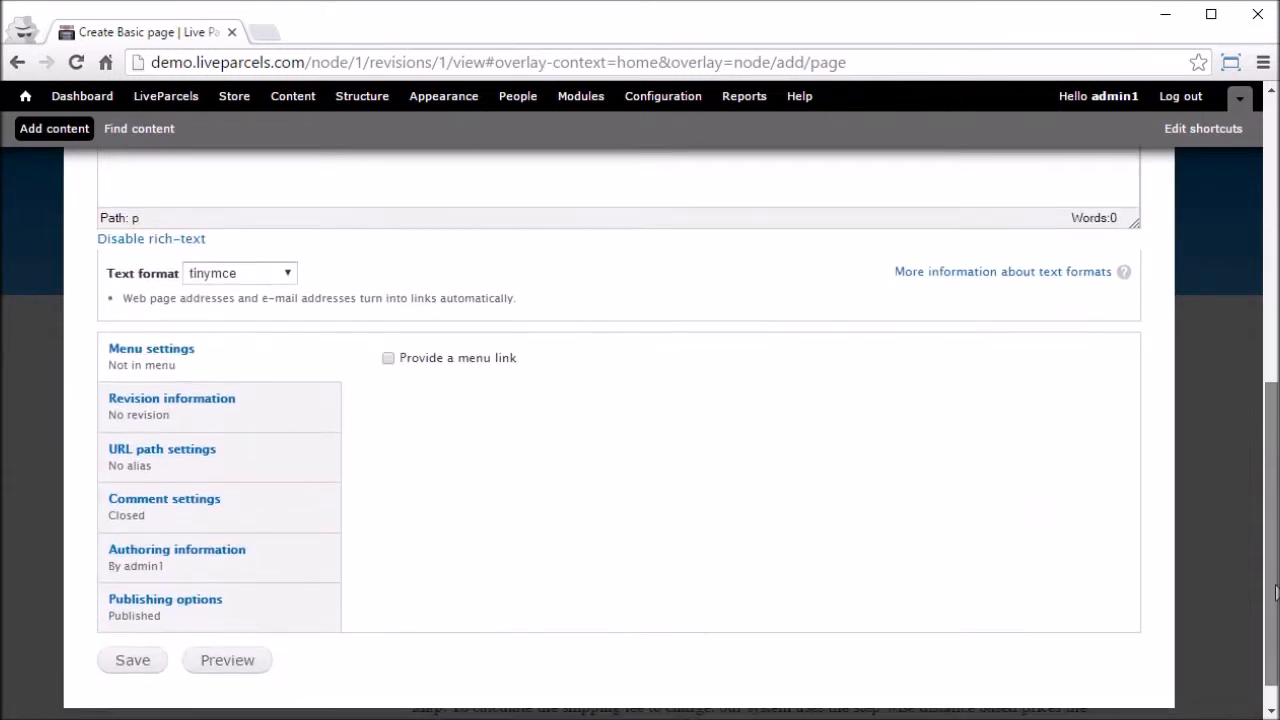
mouse_move(230, 357)
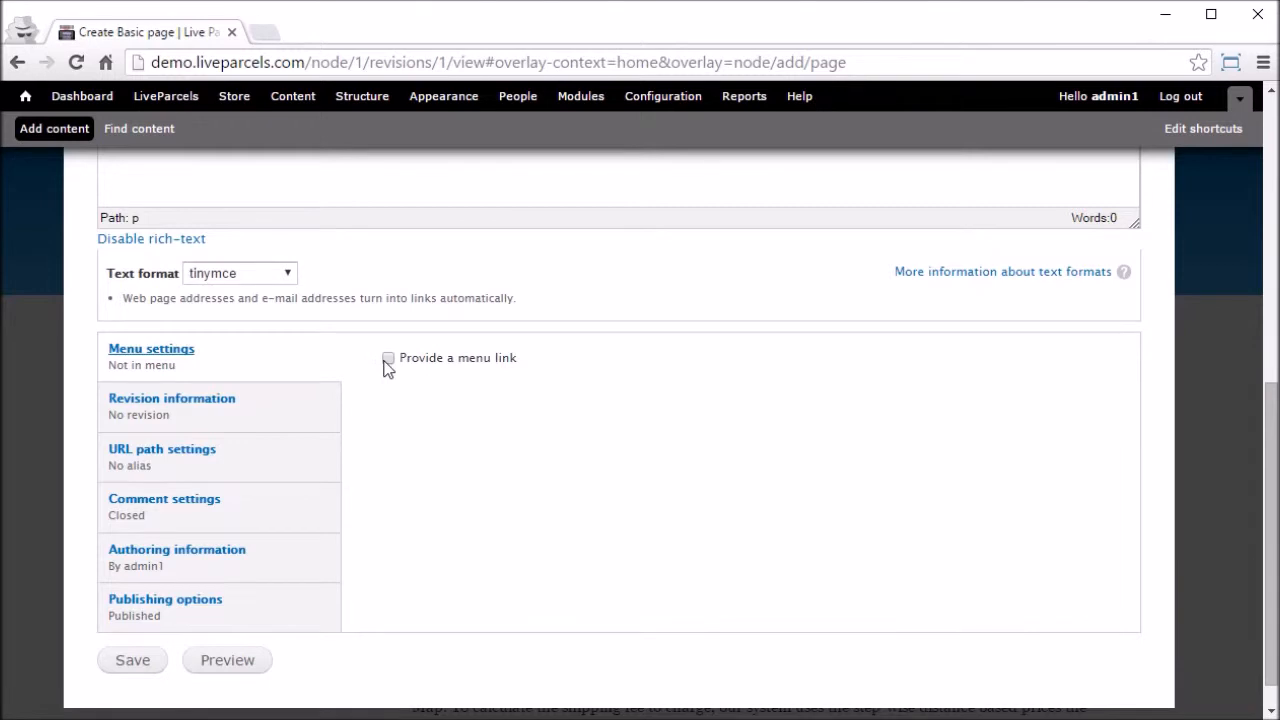
left_click(388, 358)
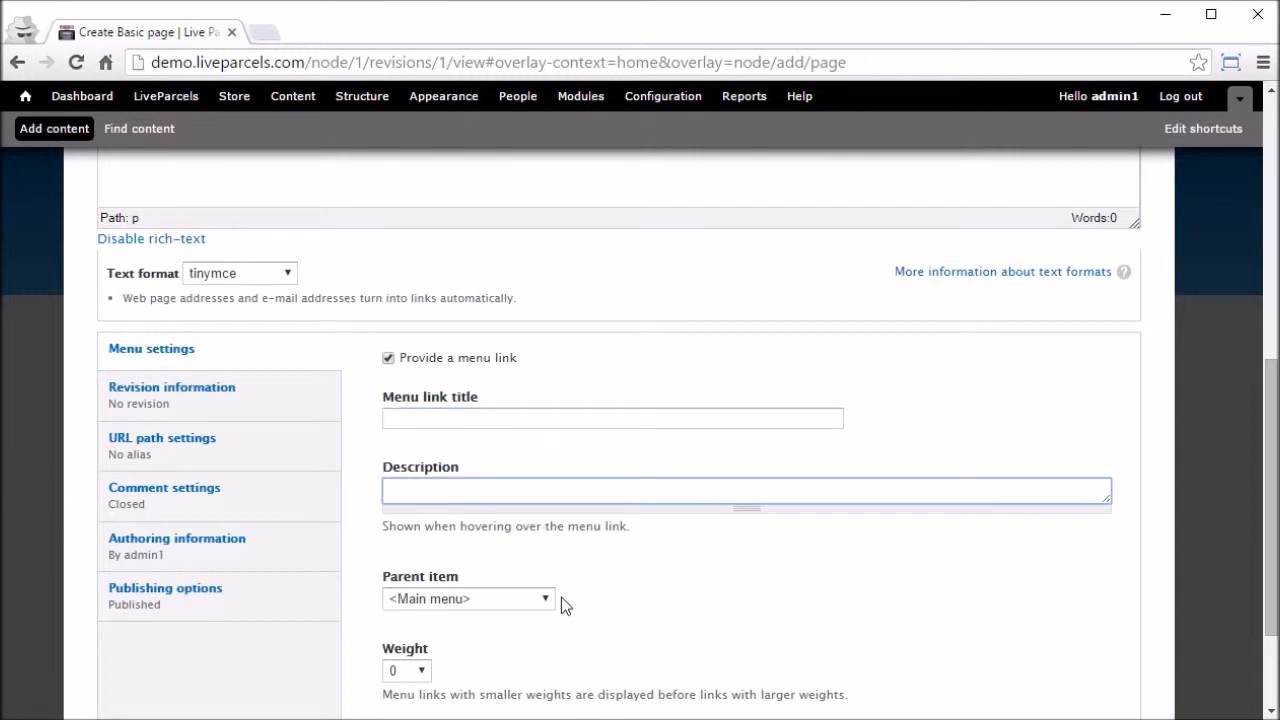
left_click(467, 598)
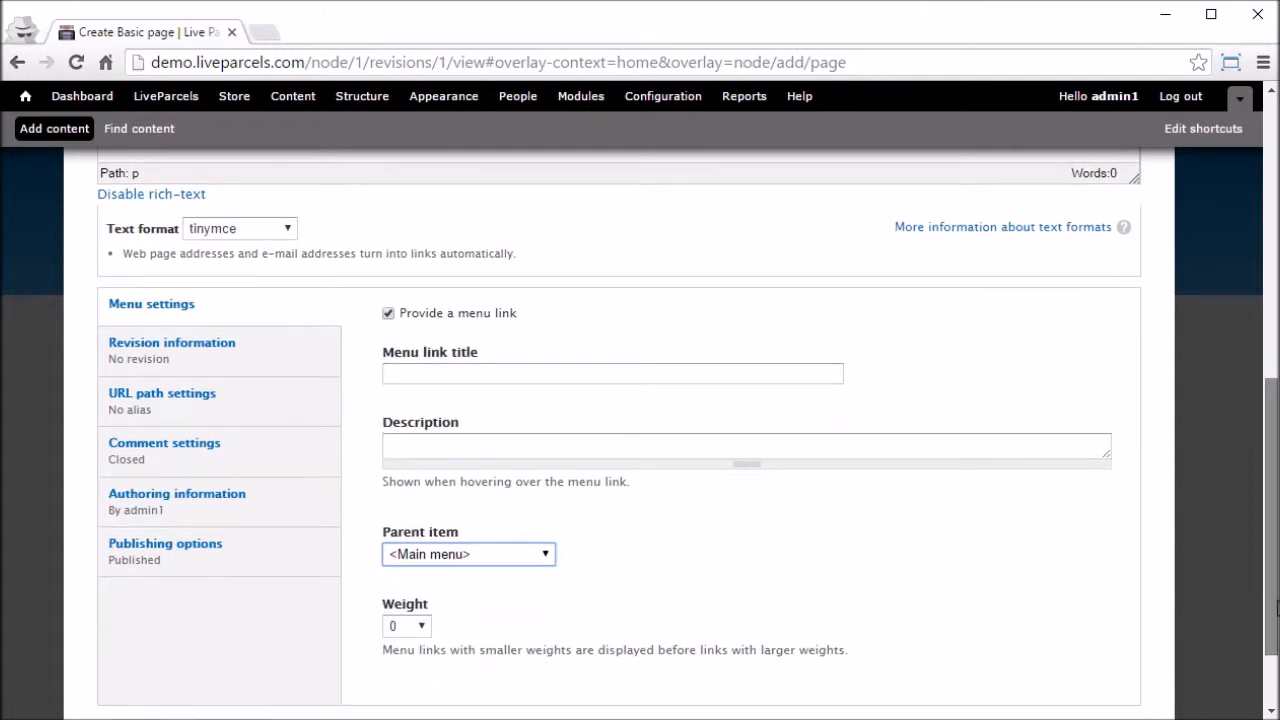
Step: Show URL path settings and focus the empty URL alias field
left_click(161, 393)
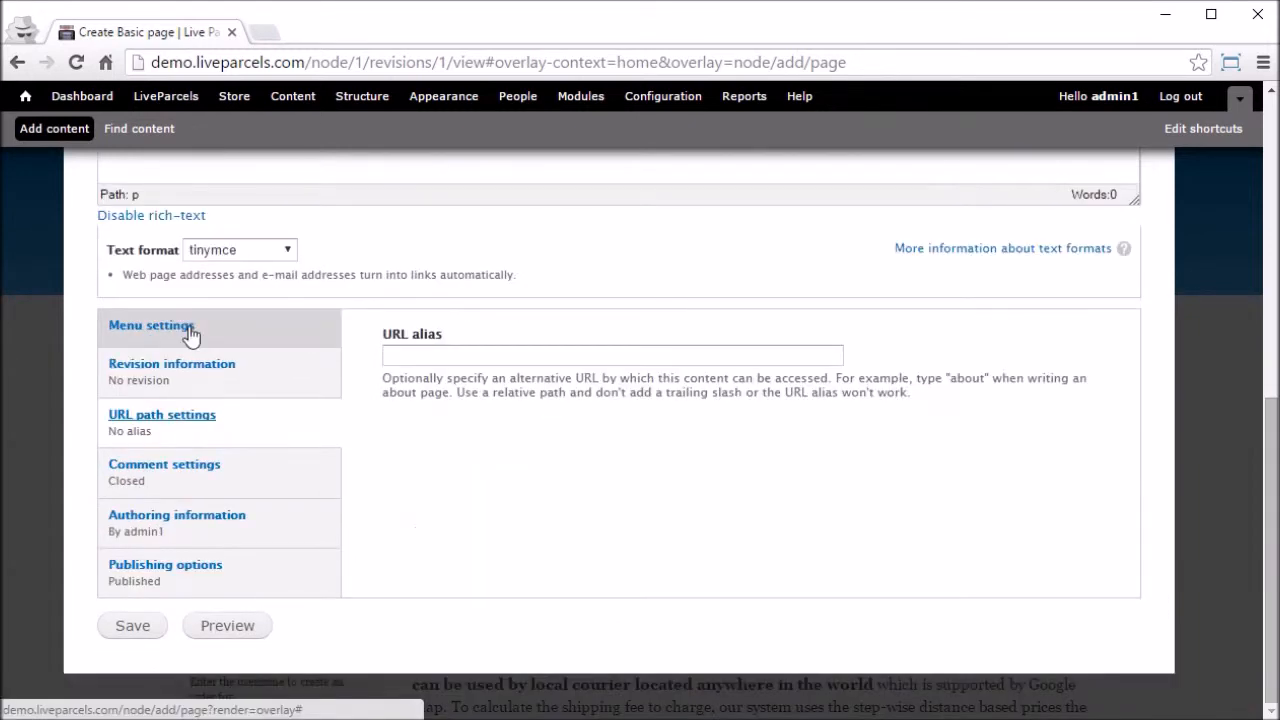
left_click(611, 355)
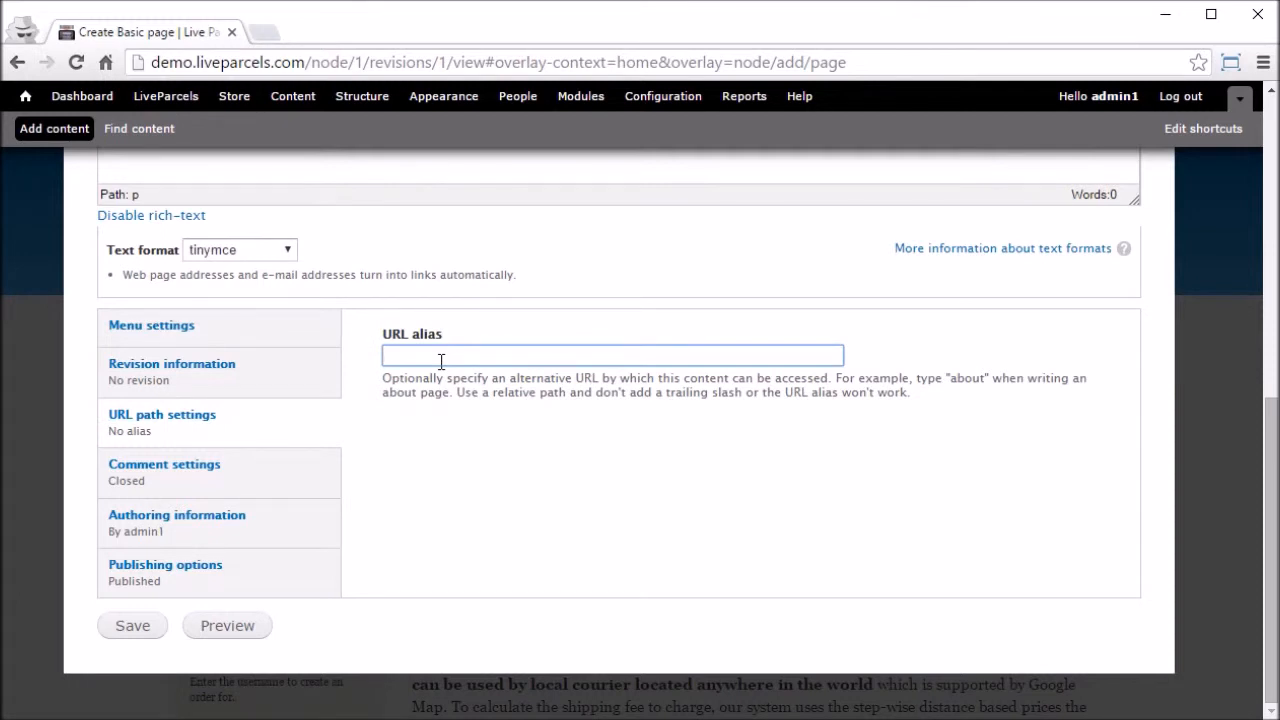
left_click(612, 356)
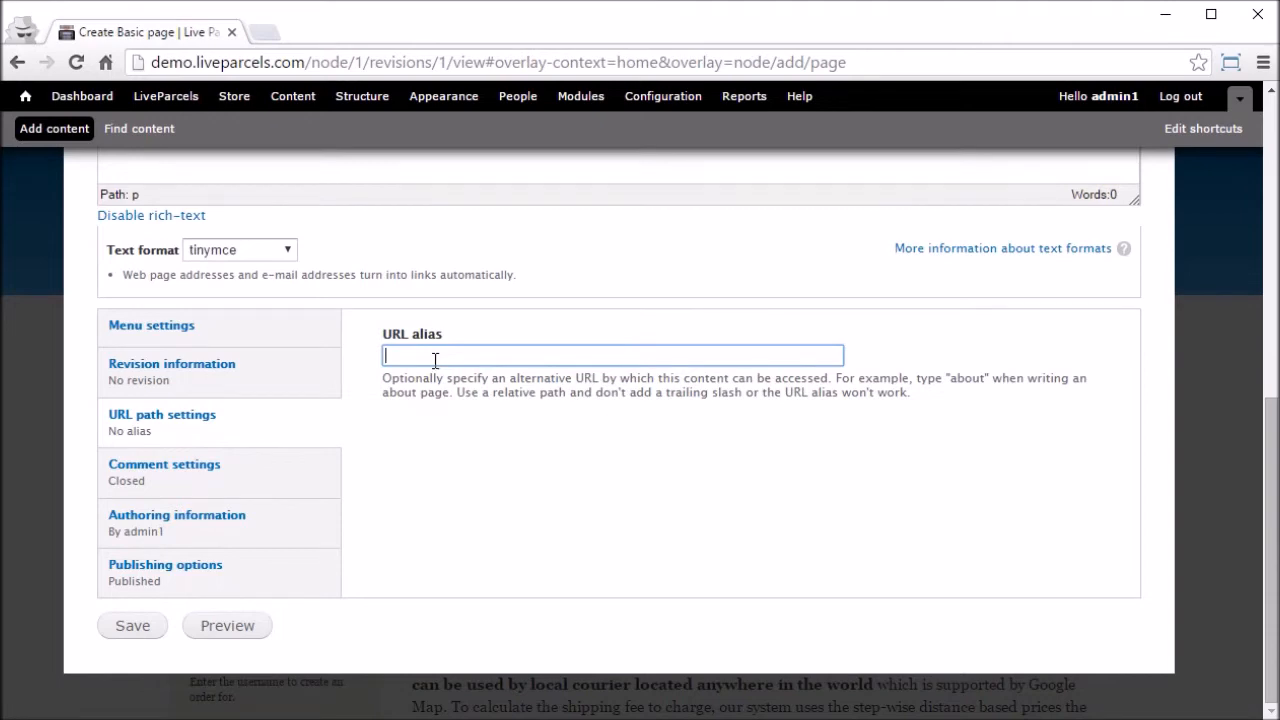
mouse_move(165, 672)
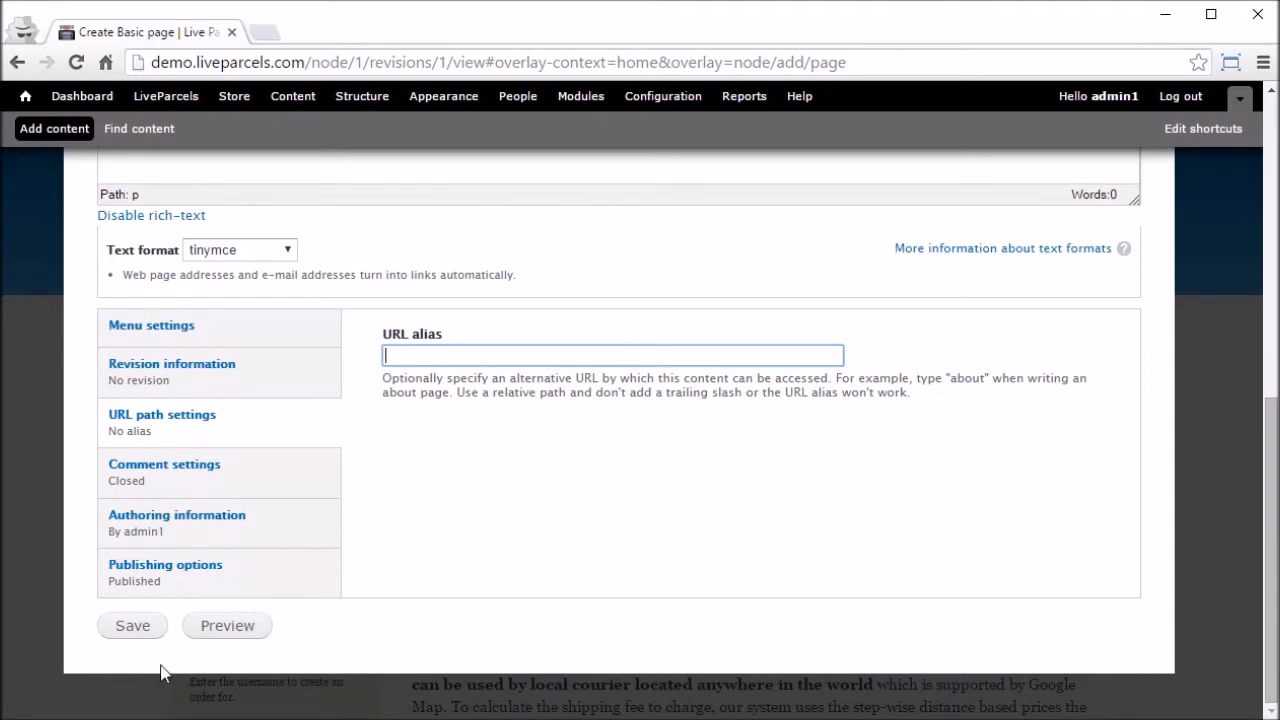